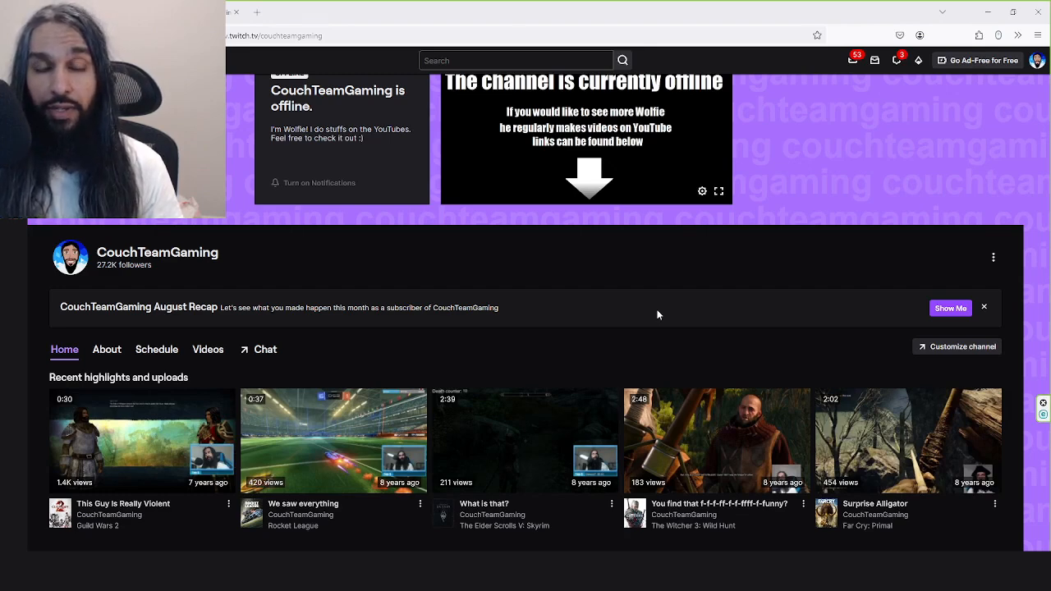
pyautogui.moveTo(599, 270)
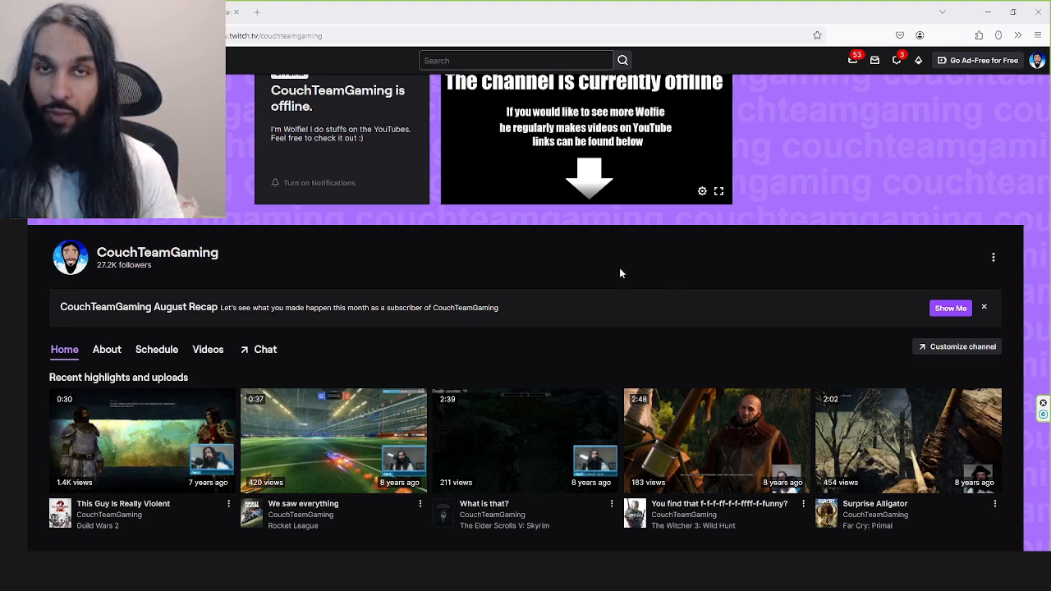
pyautogui.moveTo(604, 266)
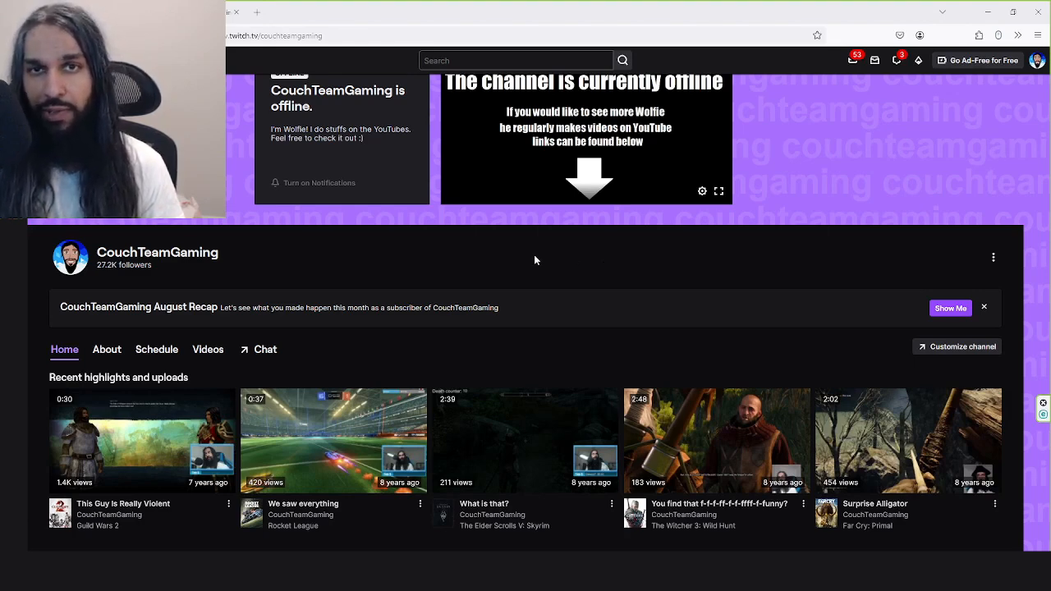
pyautogui.moveTo(295, 249)
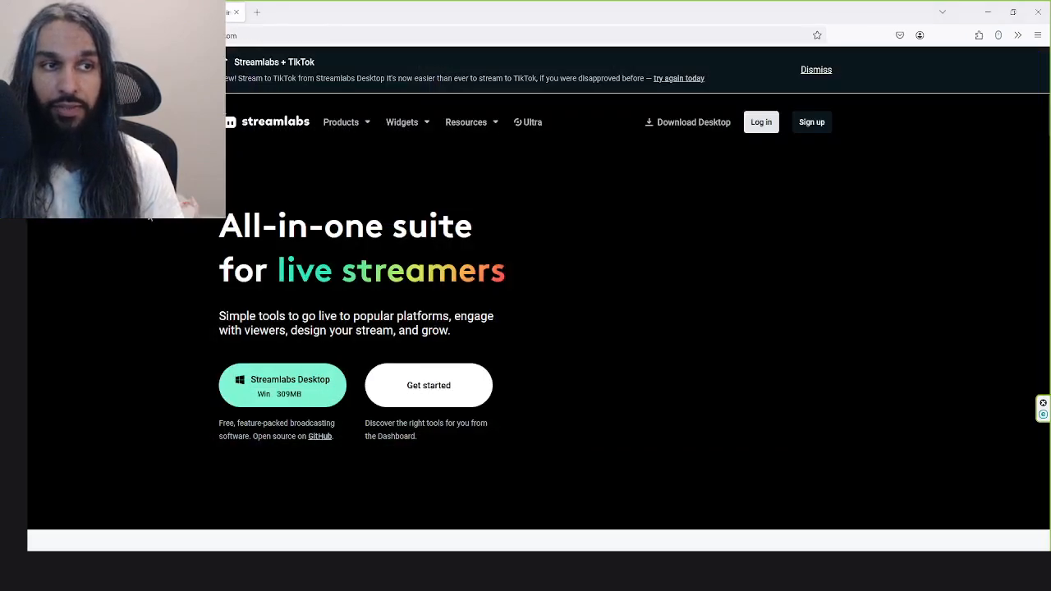
pyautogui.moveTo(128, 243)
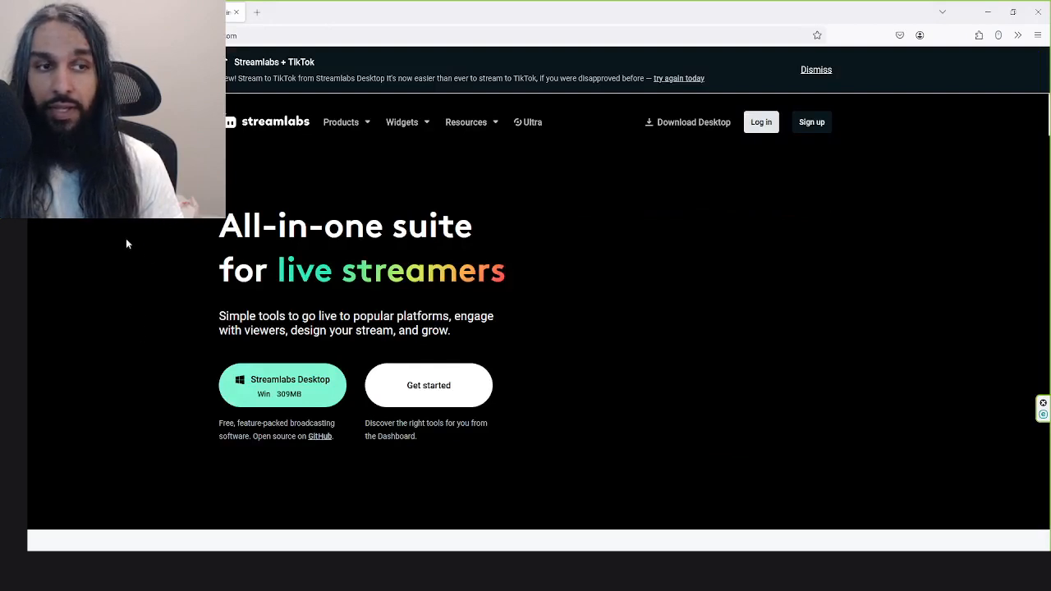
pyautogui.moveTo(745, 158)
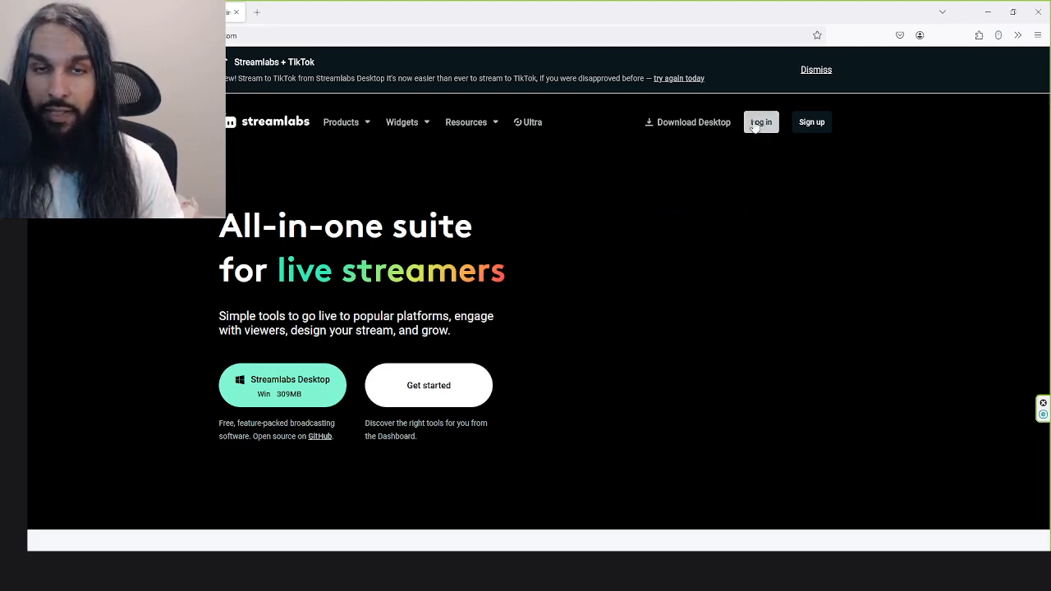
# Step: Sign in to Streamlabs using the Twitch account login option
pyautogui.click(759, 122)
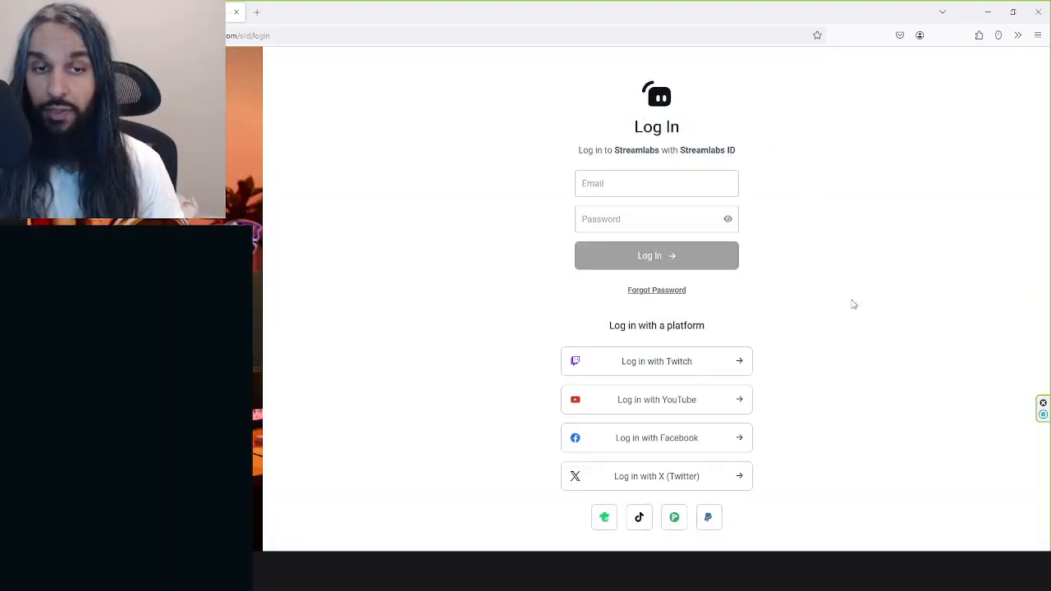
pyautogui.moveTo(793, 340)
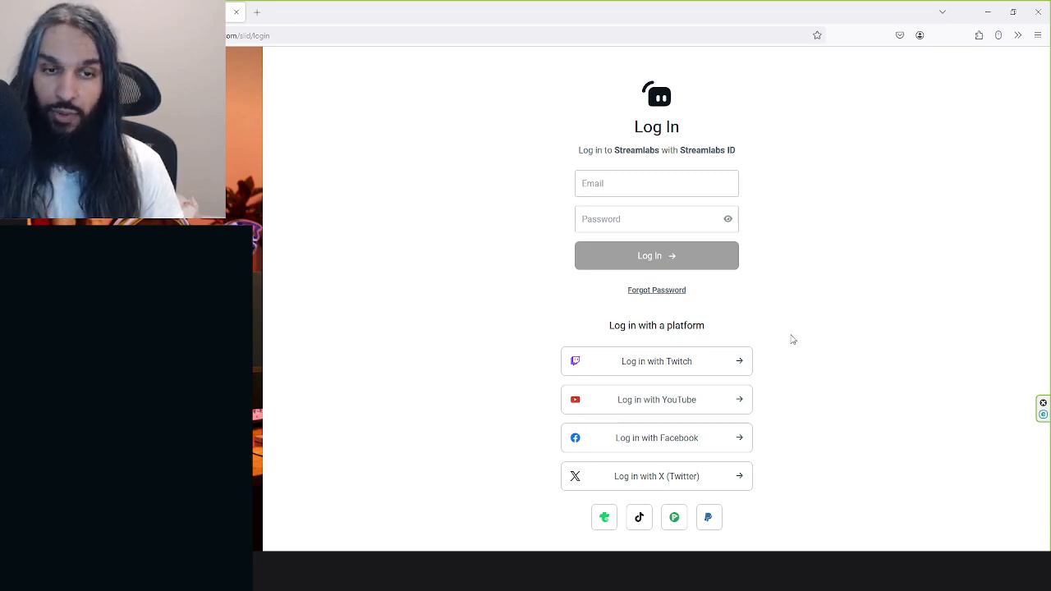
pyautogui.moveTo(657, 362)
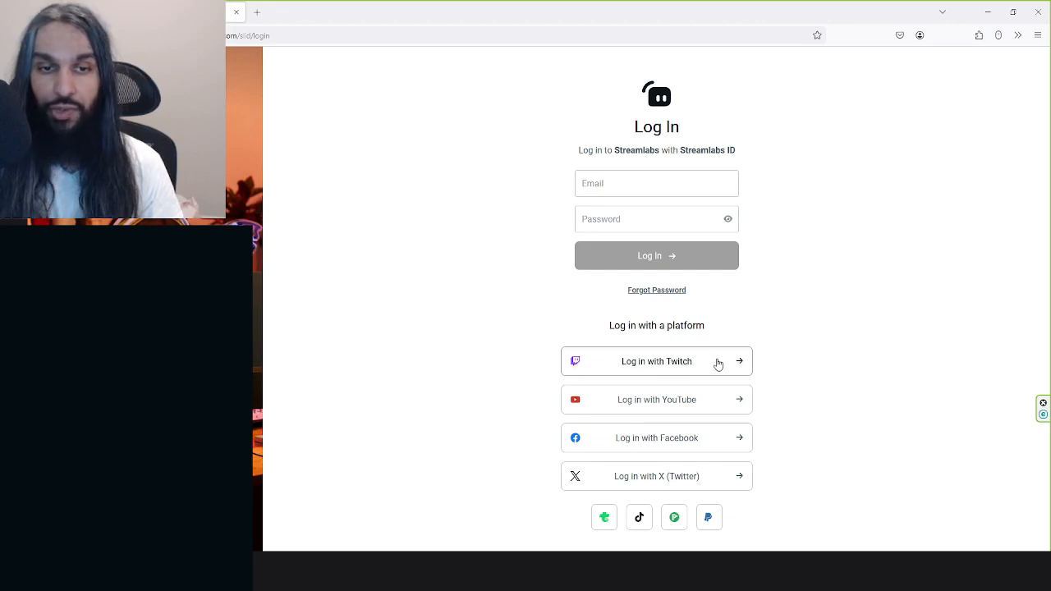
pyautogui.click(657, 361)
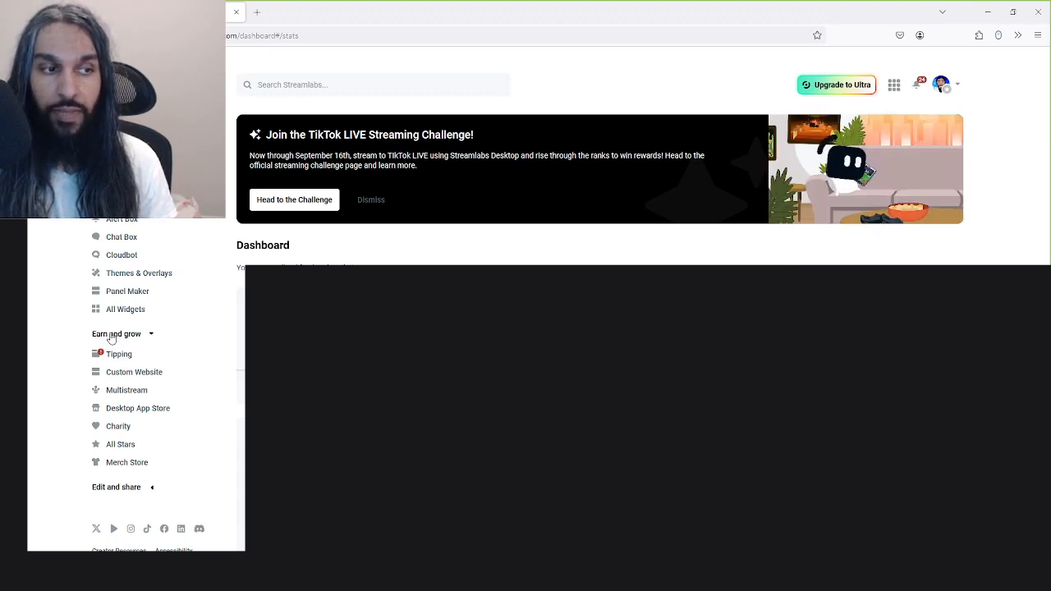
pyautogui.moveTo(107, 355)
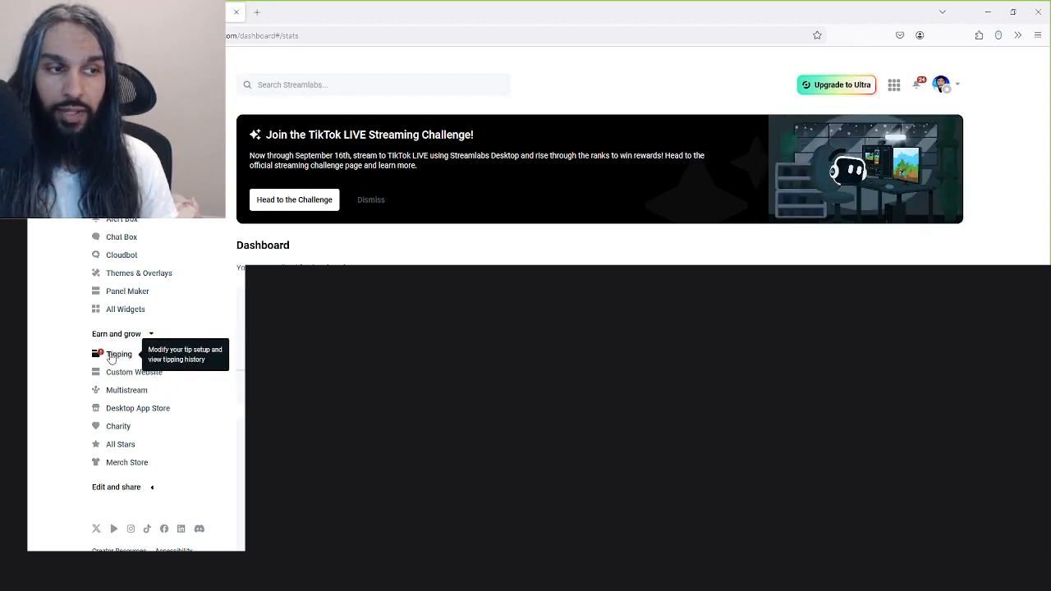
# Step: Go to Tipping in the sidebar to see the tip methods and tip page link
pyautogui.click(119, 354)
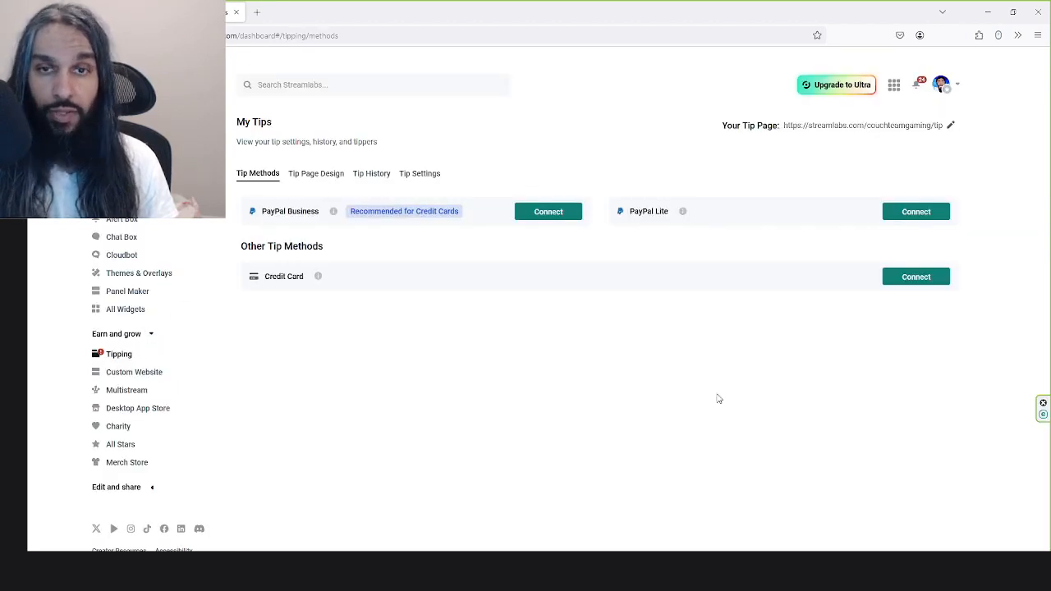
pyautogui.moveTo(752, 387)
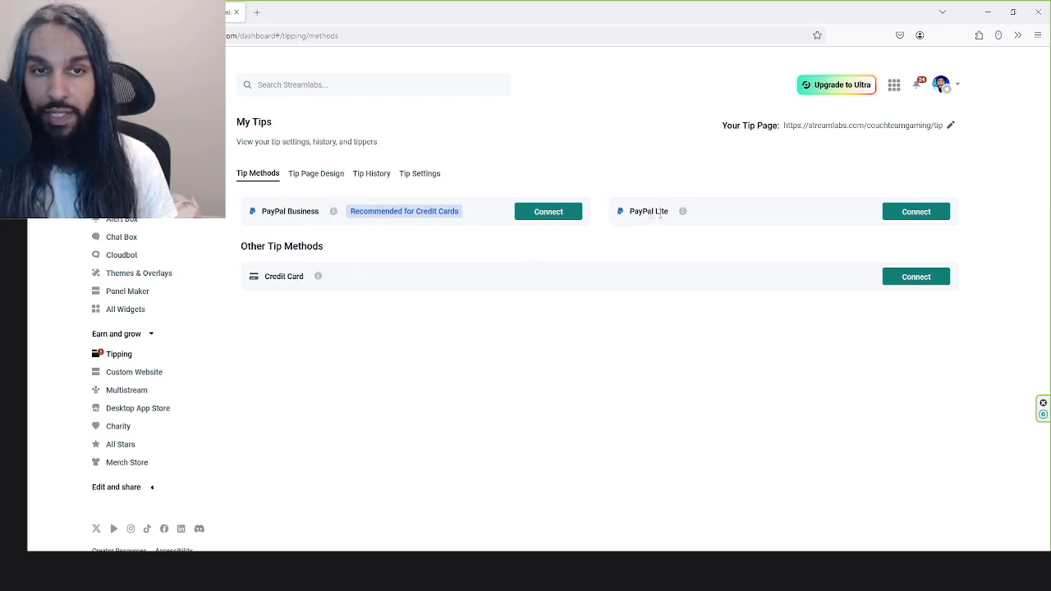
pyautogui.moveTo(397, 272)
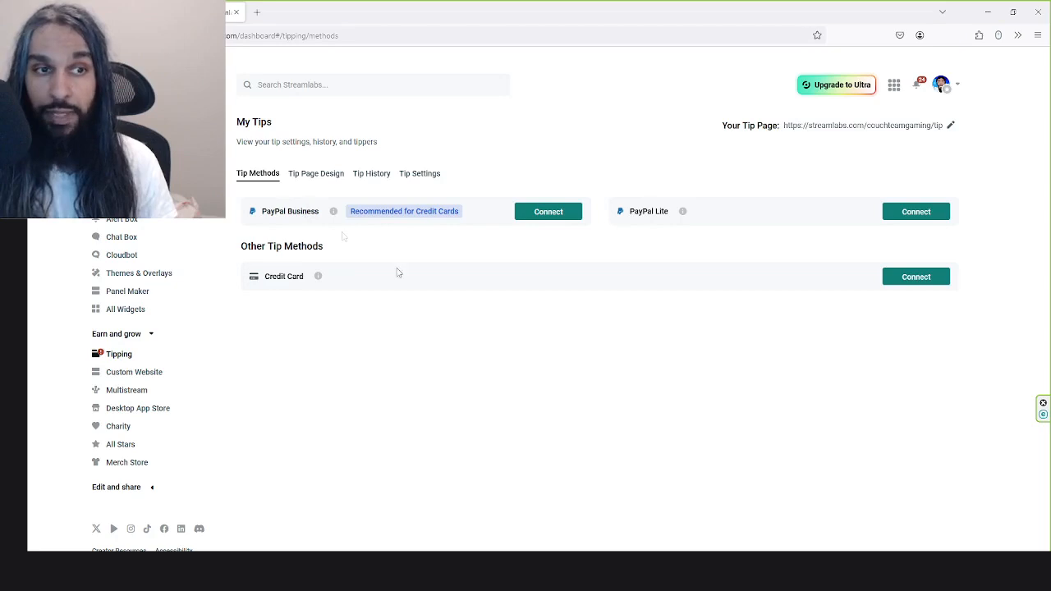
pyautogui.moveTo(460, 219)
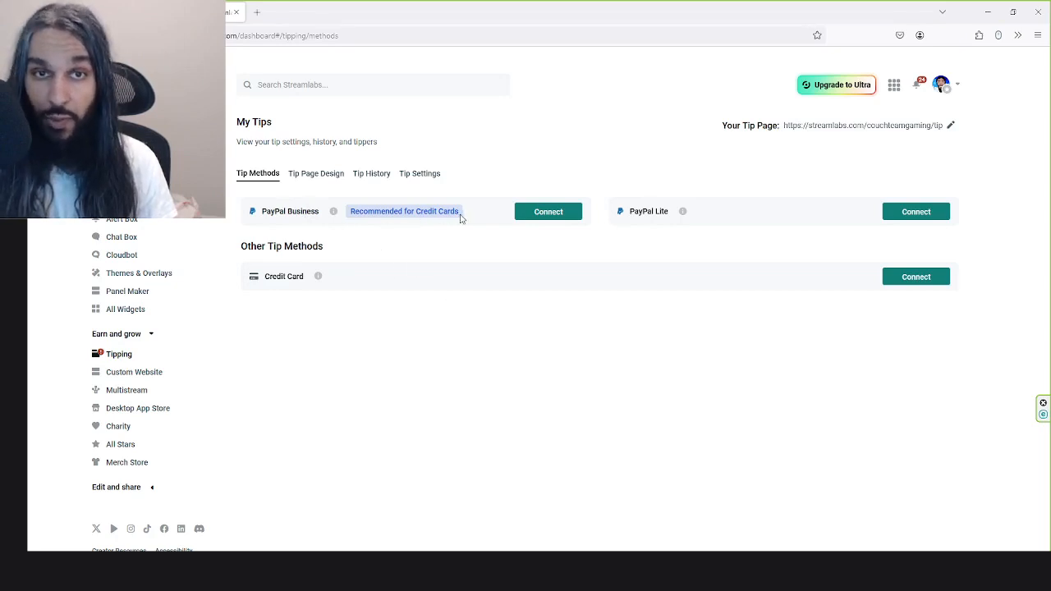
pyautogui.moveTo(608, 245)
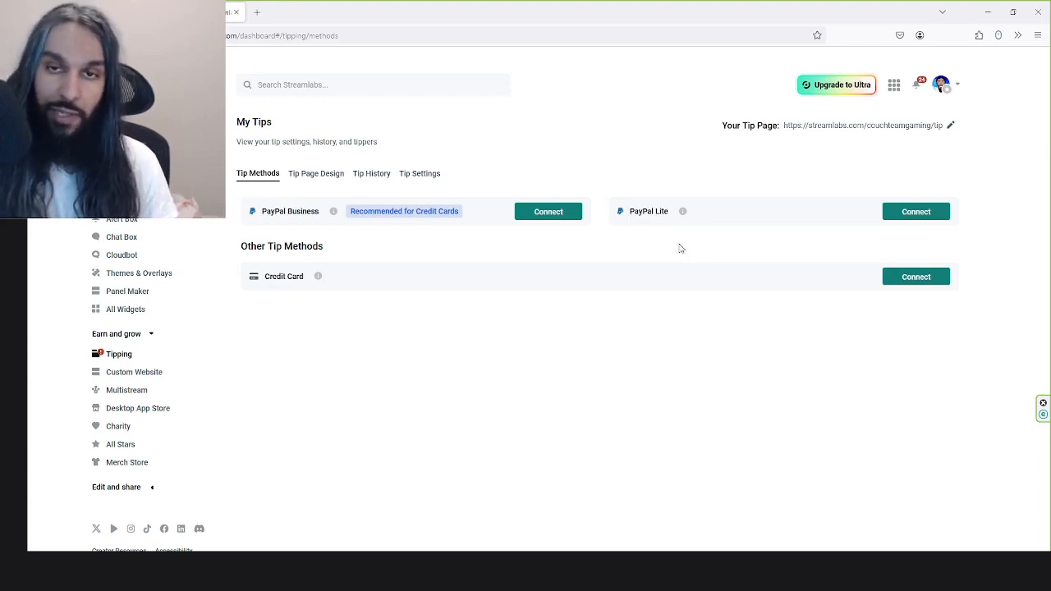
pyautogui.moveTo(532, 250)
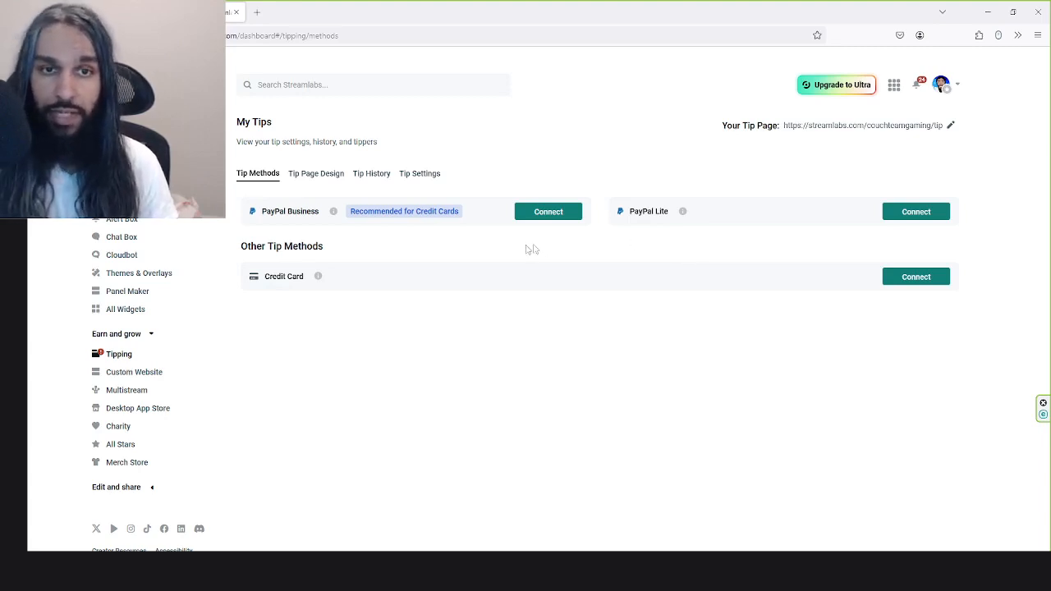
pyautogui.moveTo(926, 240)
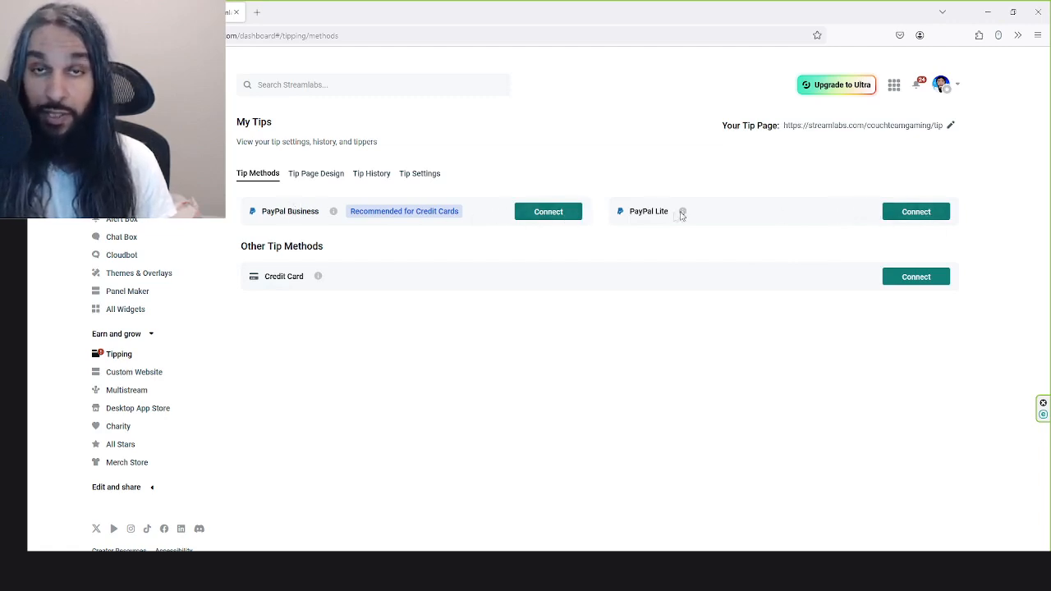
pyautogui.moveTo(683, 210)
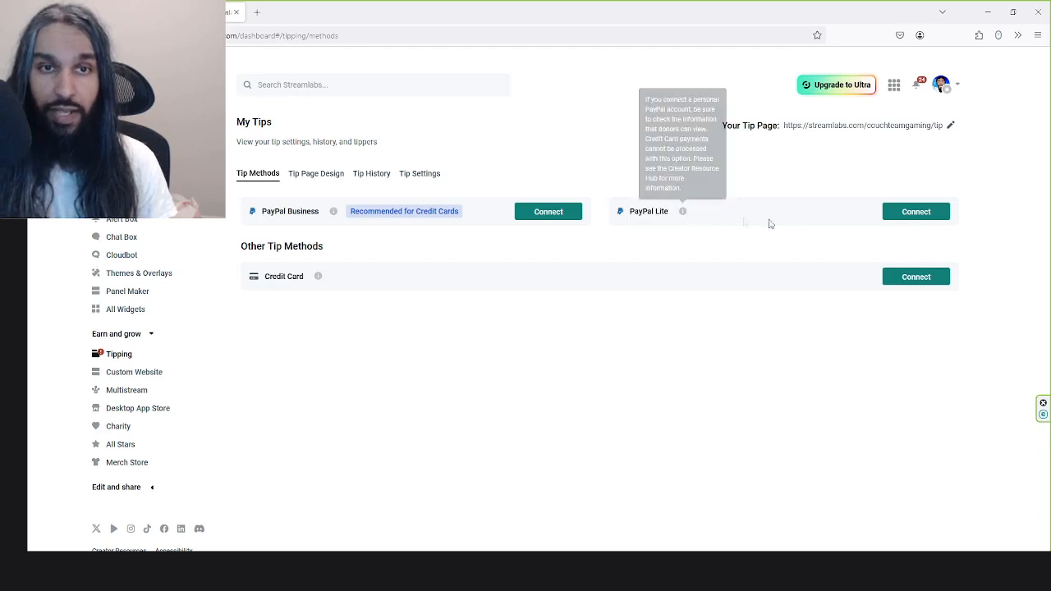
# Step: Connect PayPal Lite as a tip method by submitting the PayPal account email
pyautogui.click(917, 210)
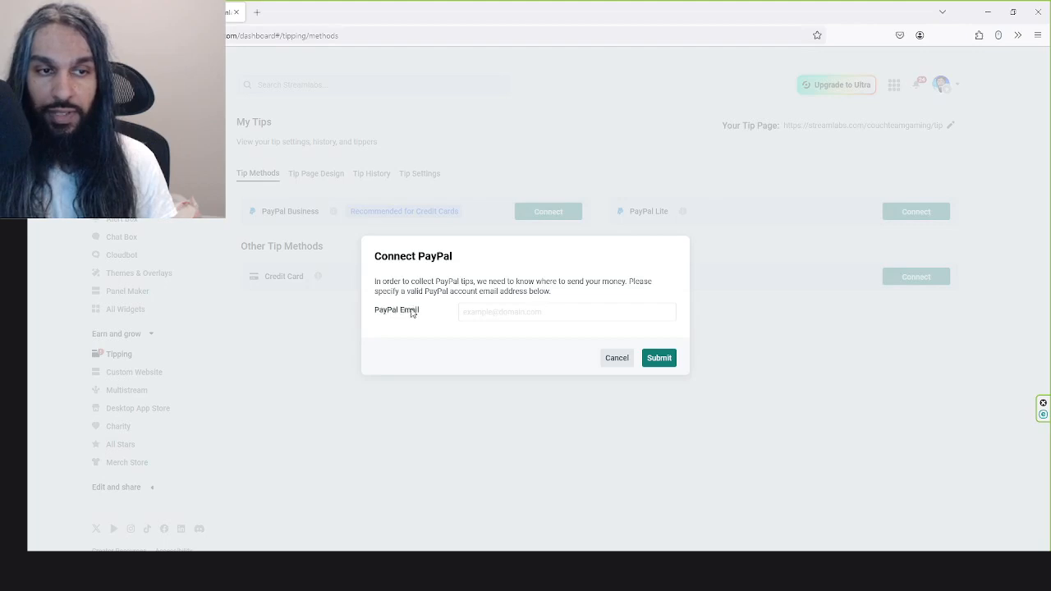
pyautogui.click(659, 358)
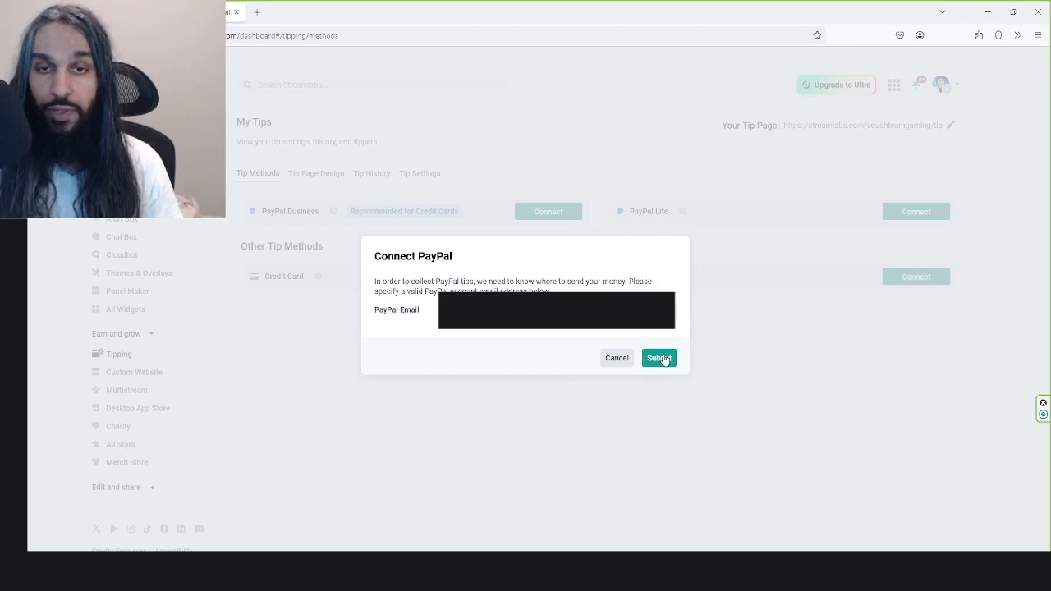
pyautogui.click(659, 358)
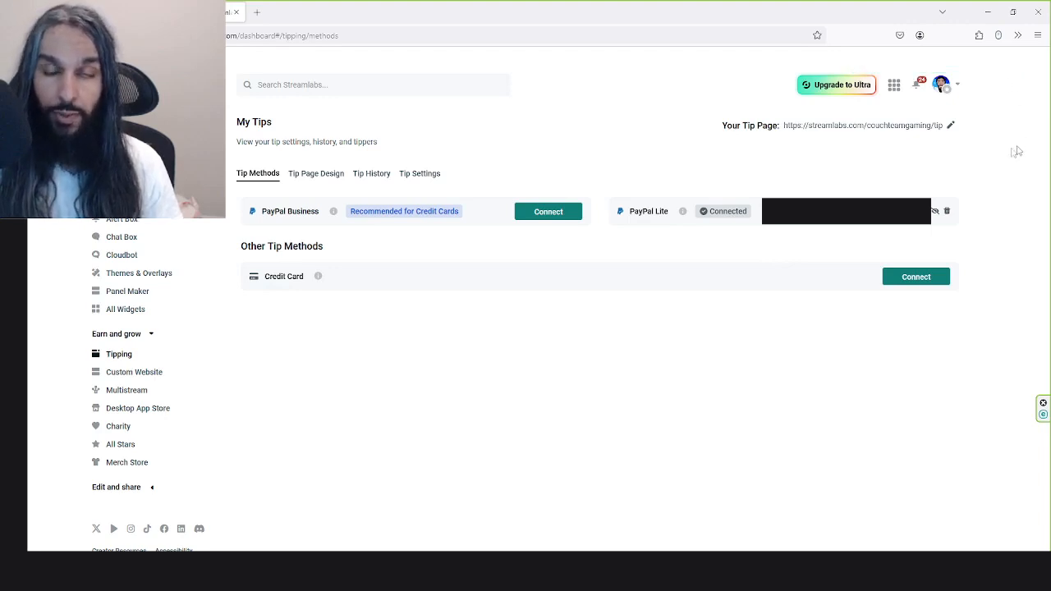
pyautogui.moveTo(872, 189)
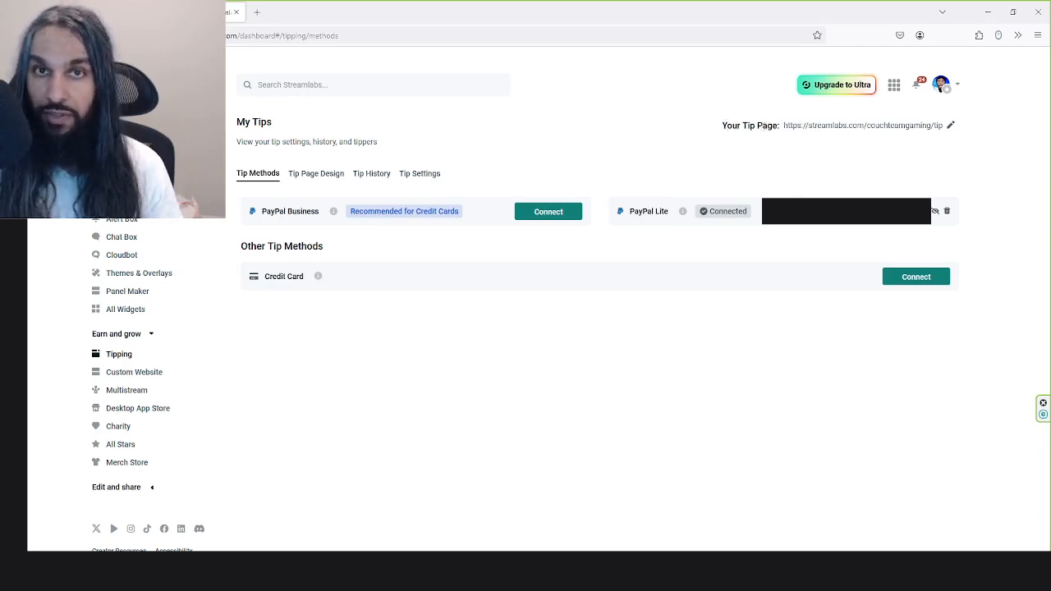
pyautogui.moveTo(926, 135)
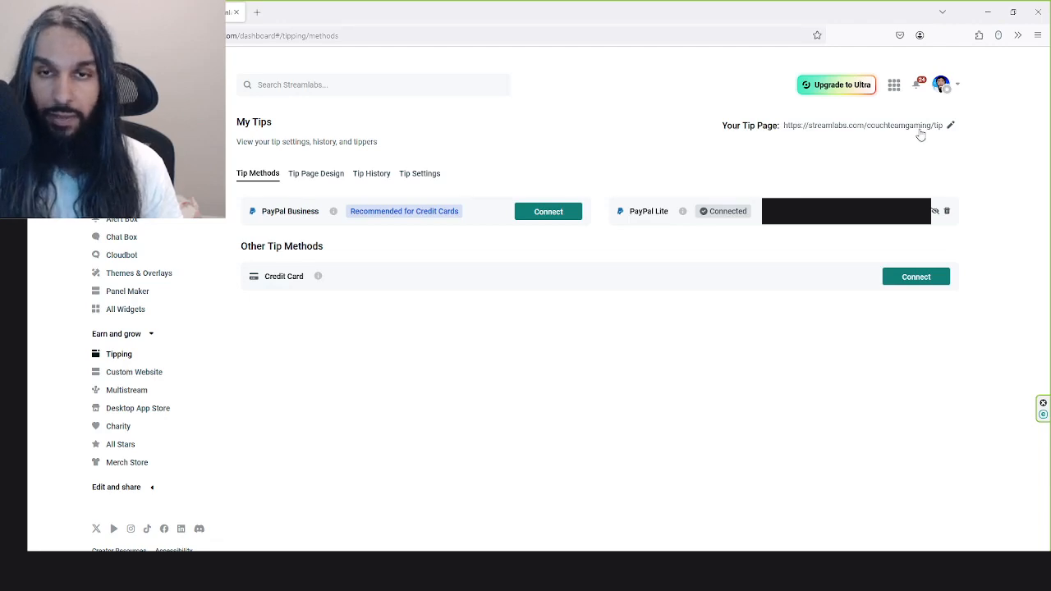
pyautogui.moveTo(851, 134)
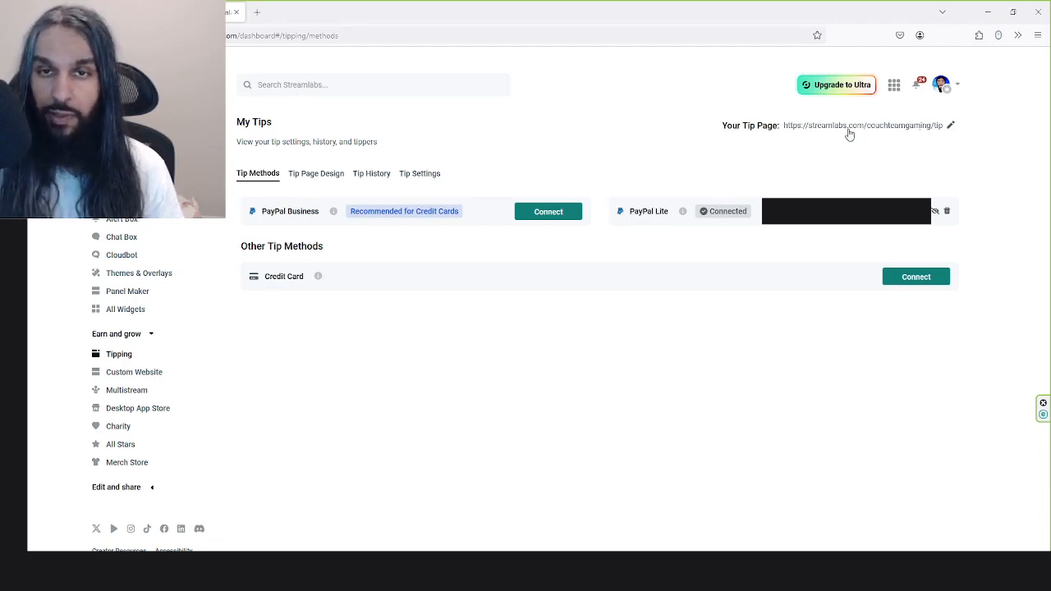
# Step: Copy the tip page link and load it in a new Firefox tab via Paste and Go
pyautogui.click(951, 125)
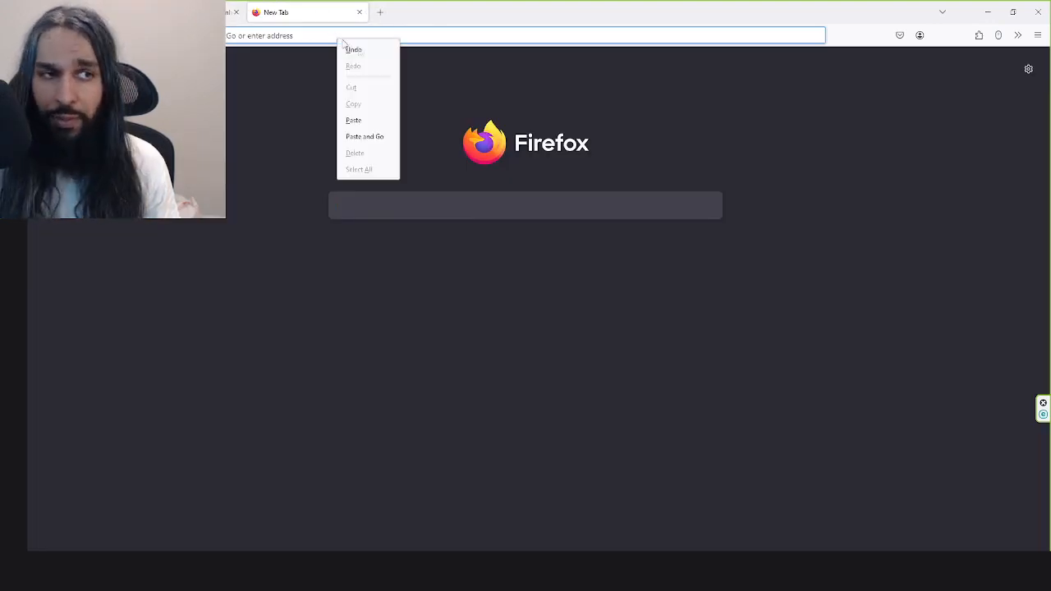
pyautogui.click(365, 136)
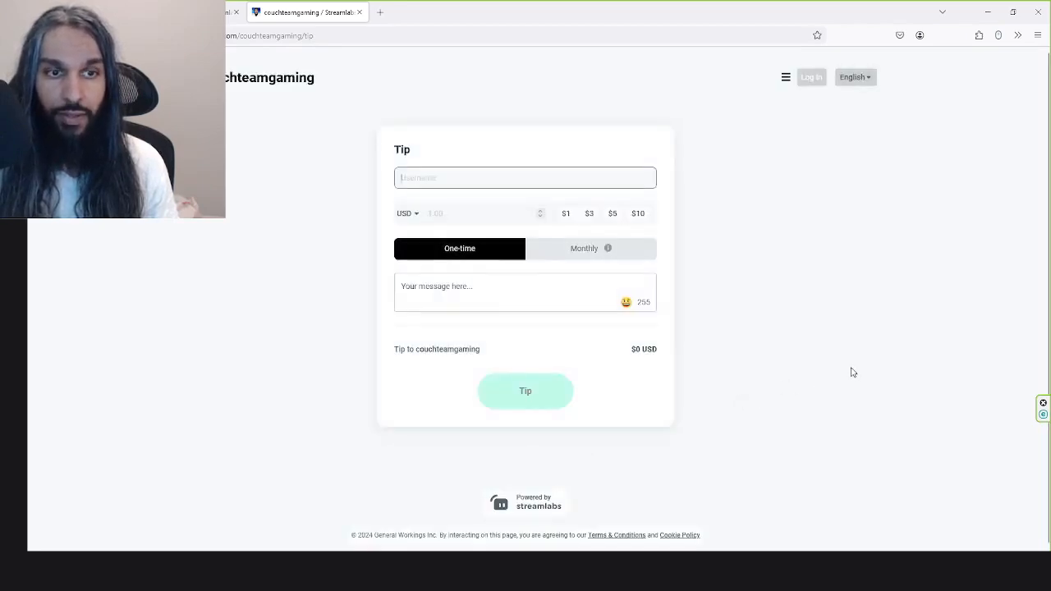
pyautogui.moveTo(772, 340)
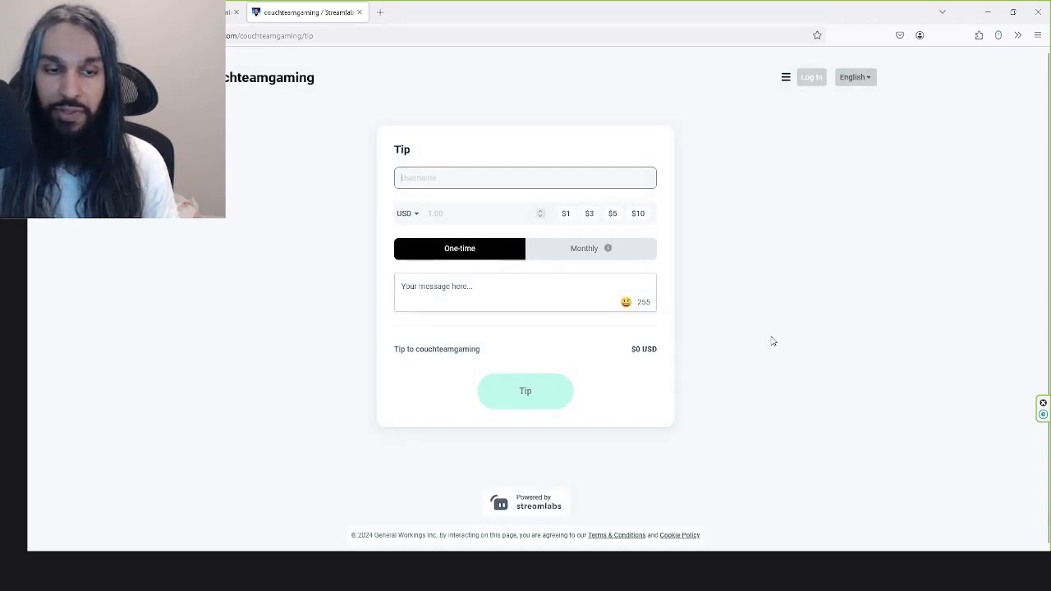